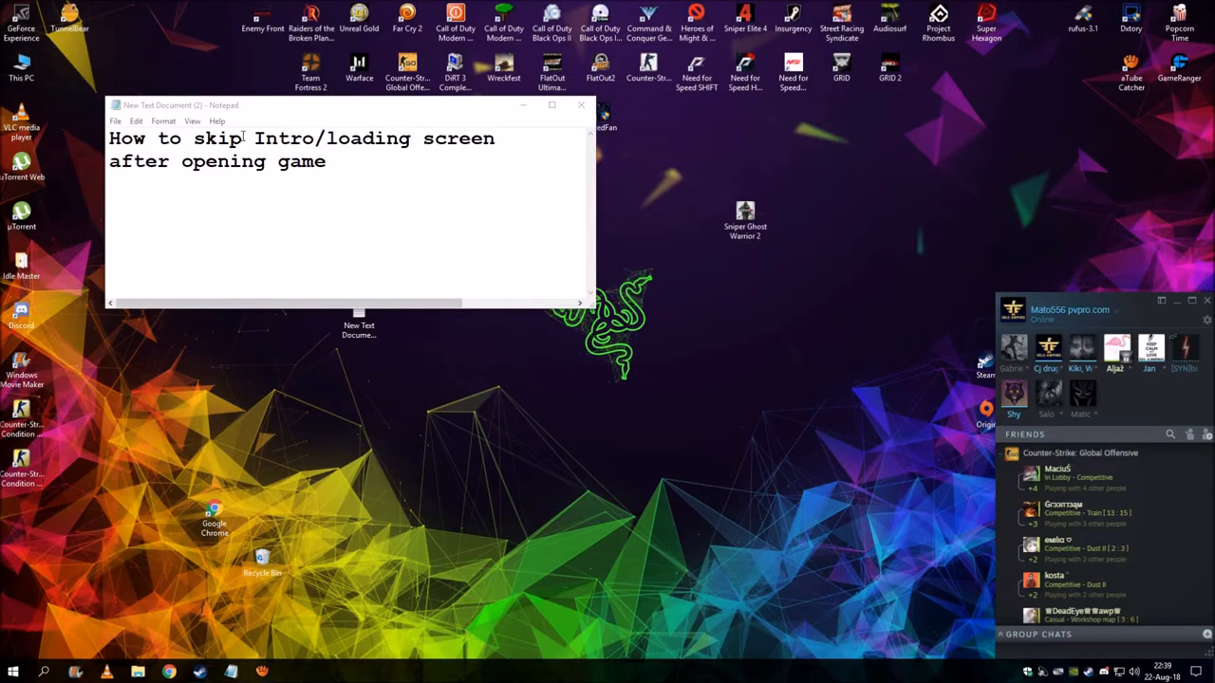
- From Sniper Ghost Warrior 2's Properties, browse its Local Files to reach the install folder
drag(315, 139, 493, 138)
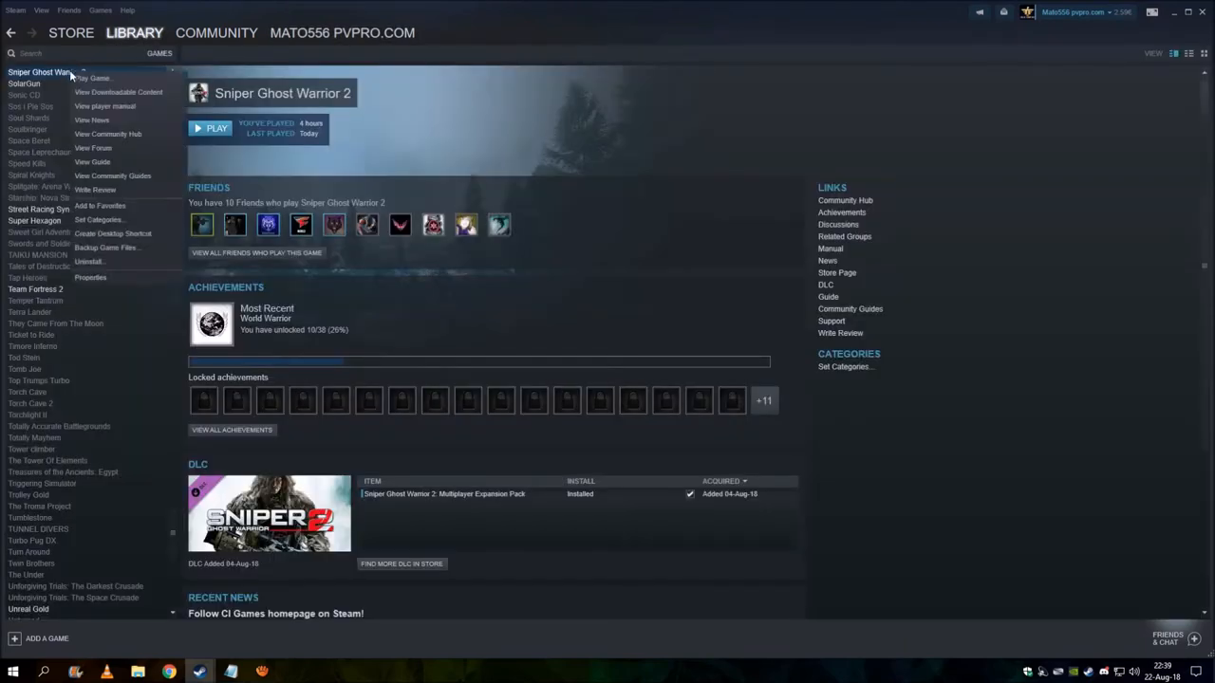
click(91, 278)
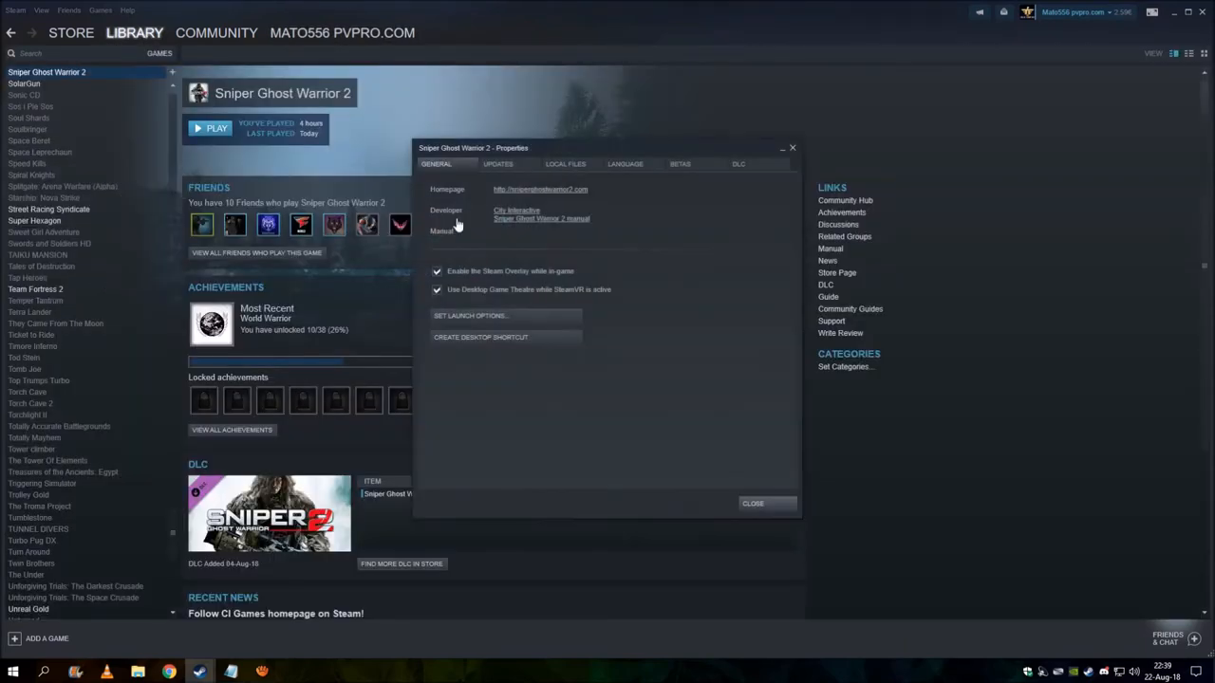
click(566, 163)
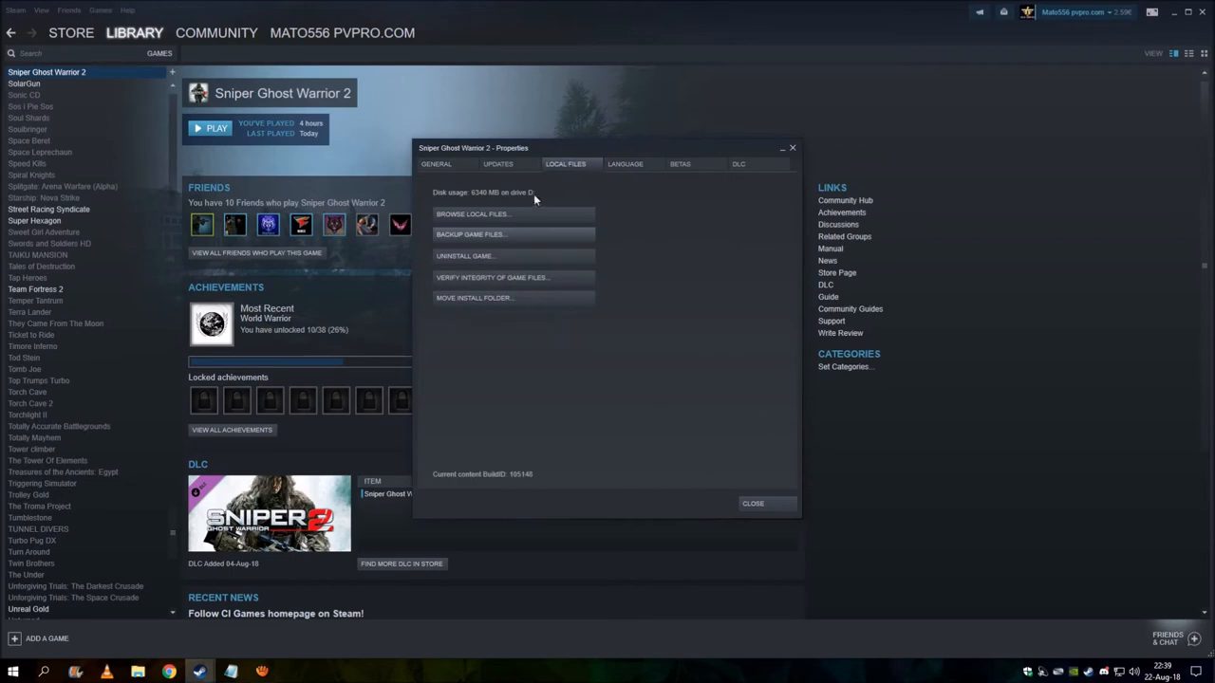
click(471, 212)
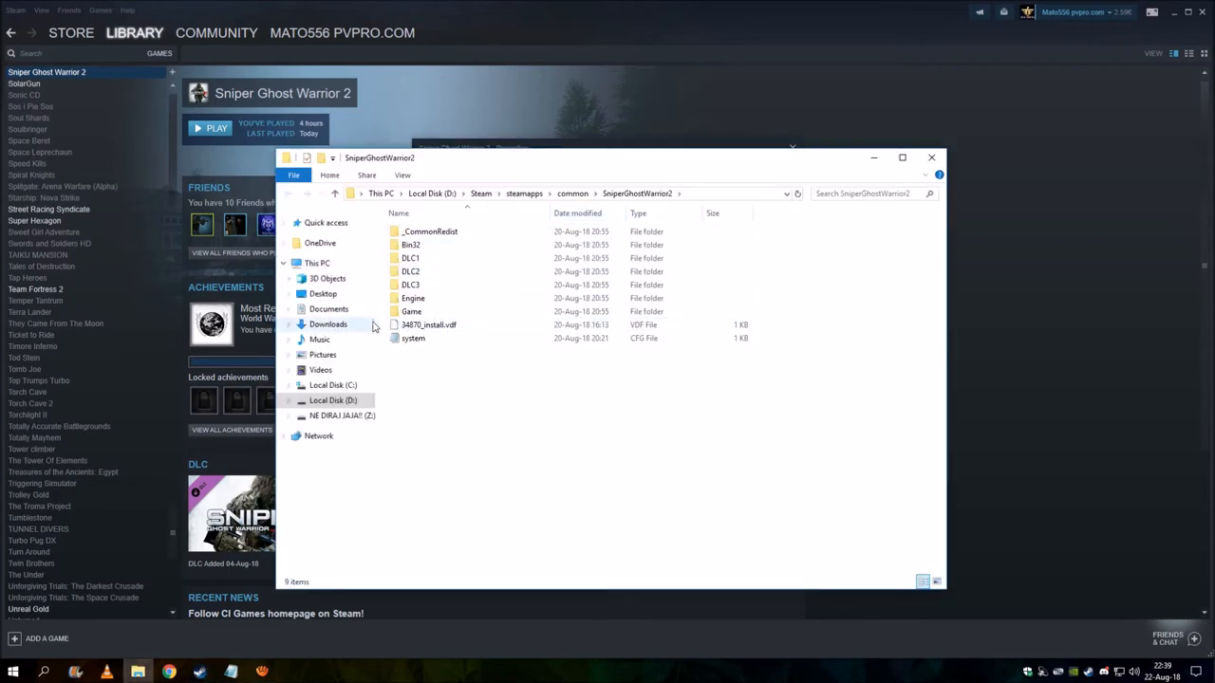
- Inside Game\_FastLoad, delete introMovies.pak so only startup.pak remains
double_click(411, 312)
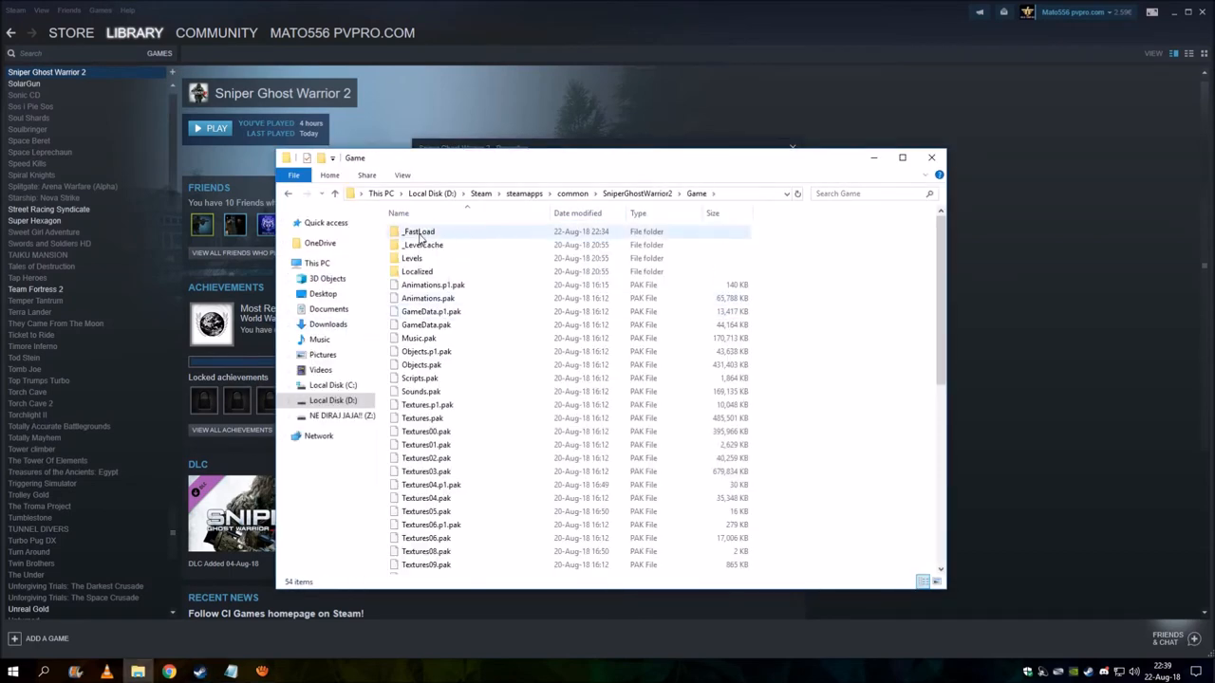
double_click(418, 231)
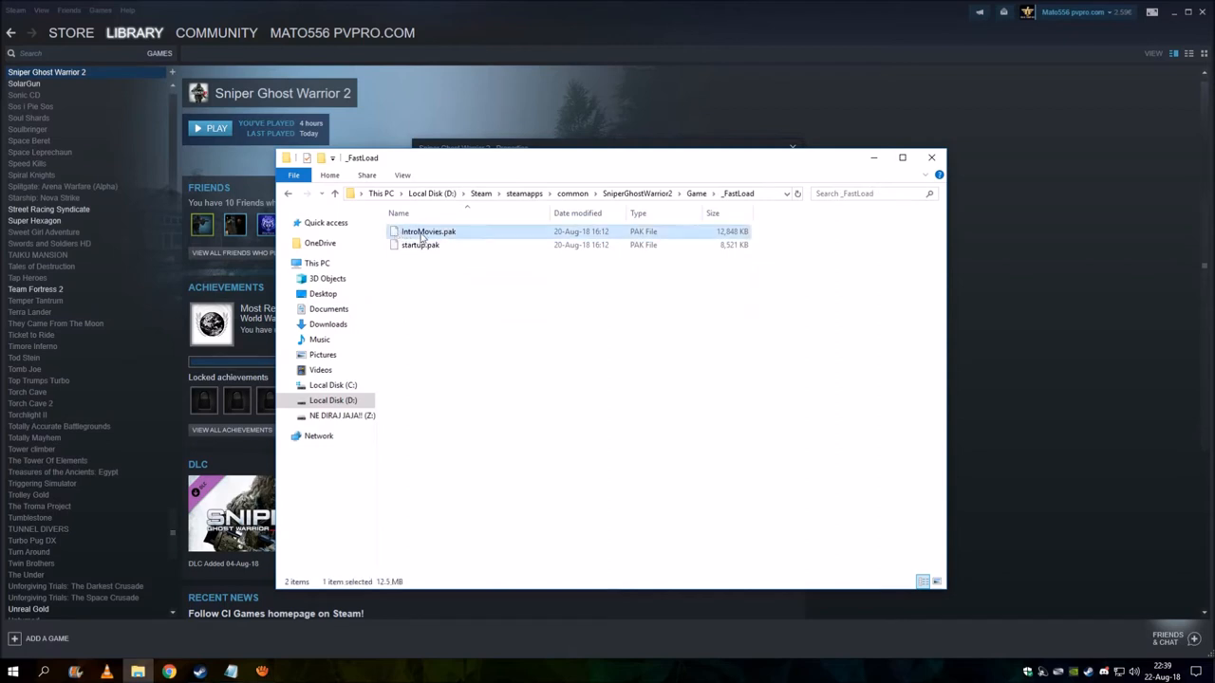
right_click(429, 231)
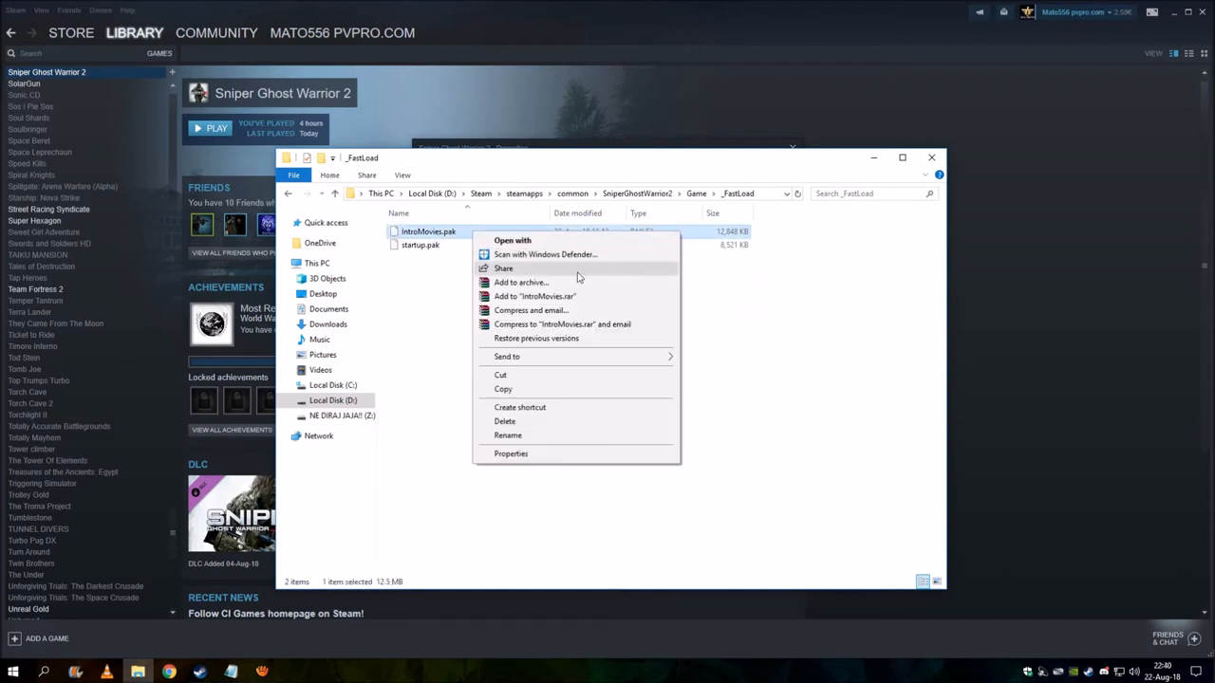
click(505, 421)
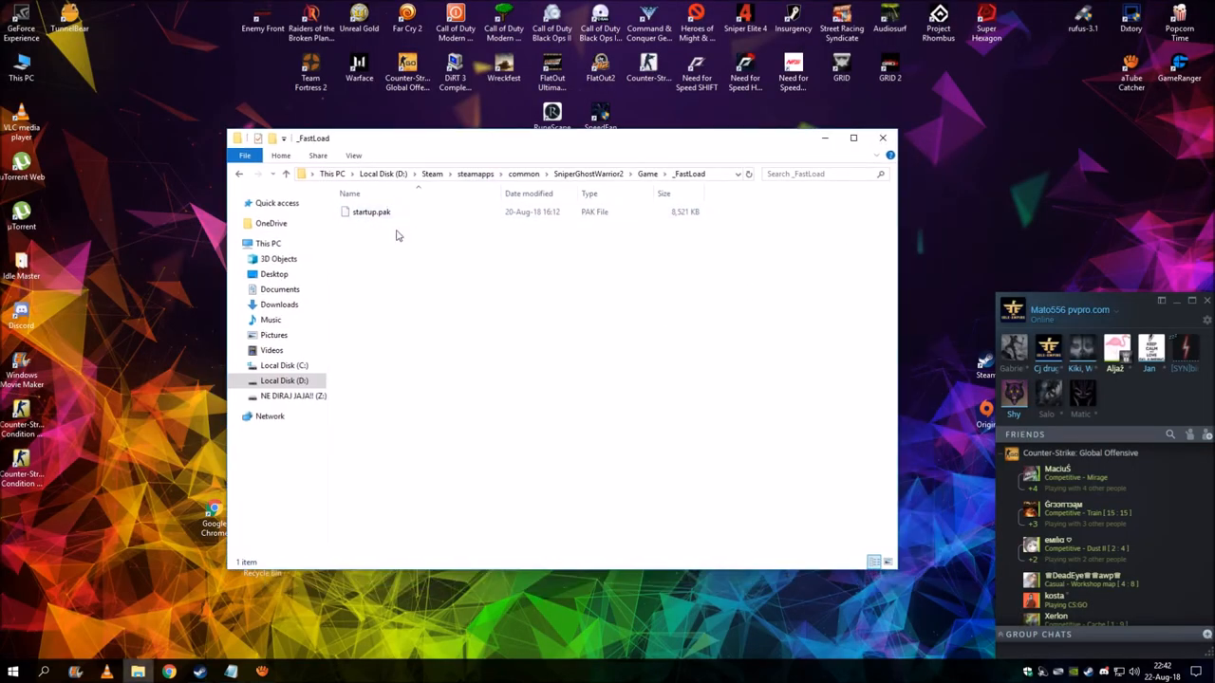
mouse_move(625, 131)
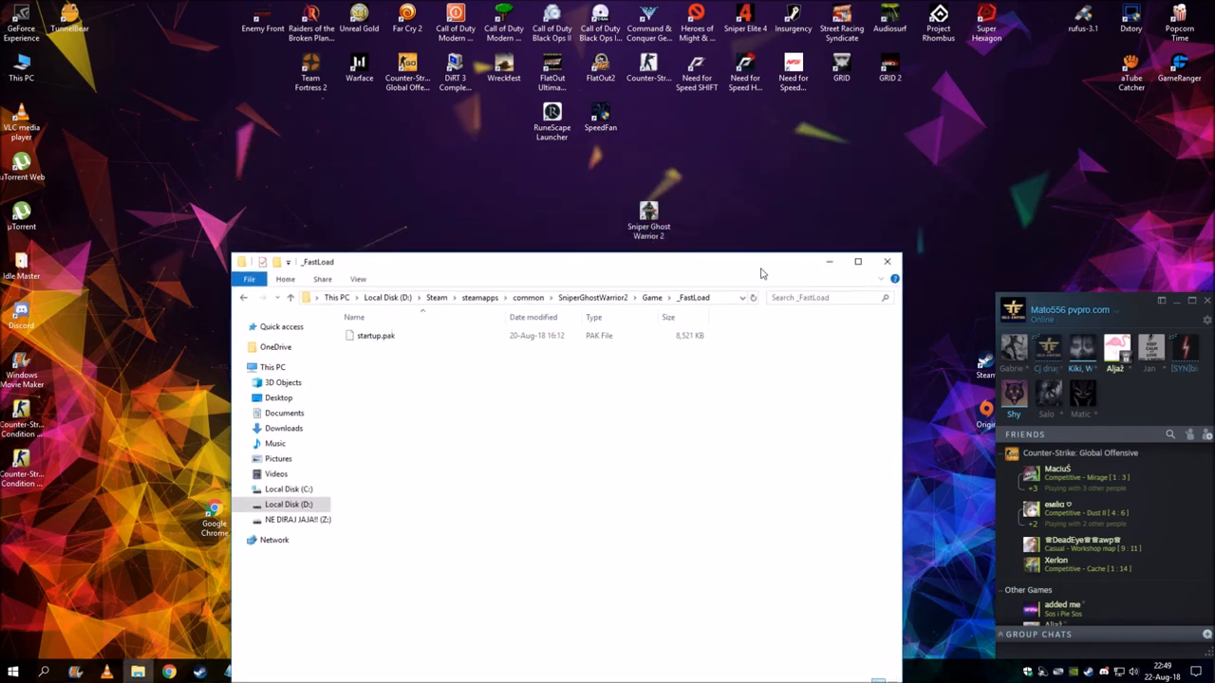
- Close the folder, launch Sniper Ghost Warrior 2 from its desktop shortcut and bring the recorder forward
click(887, 262)
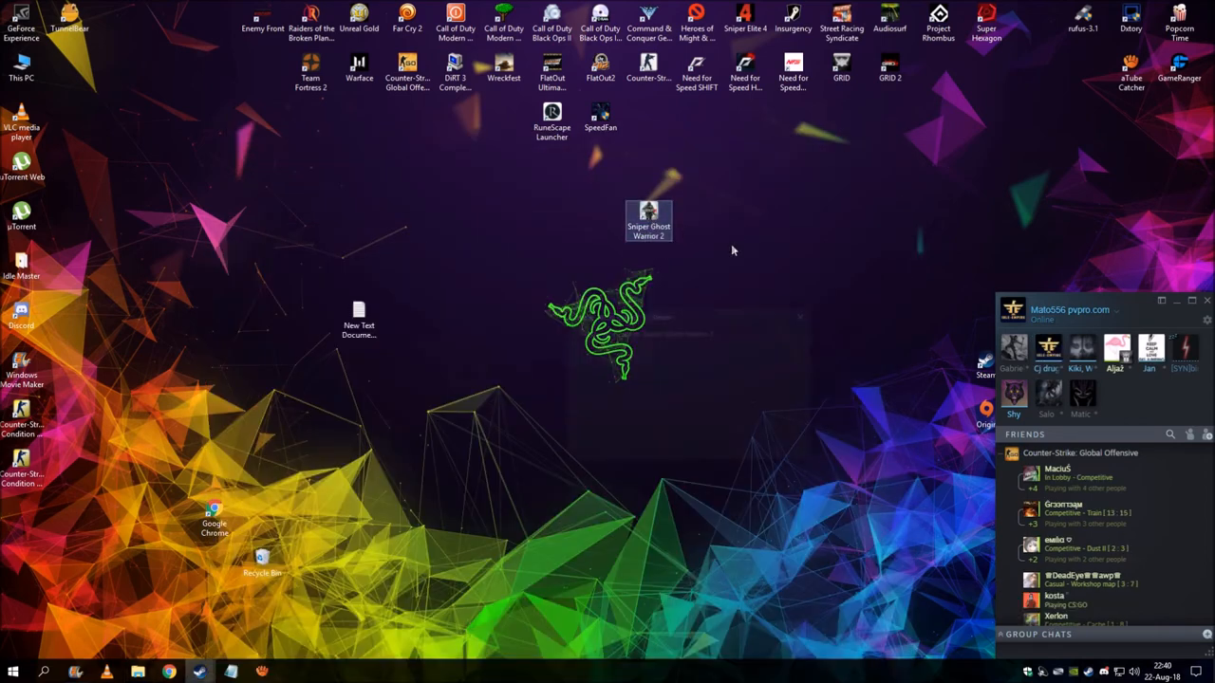
double_click(649, 220)
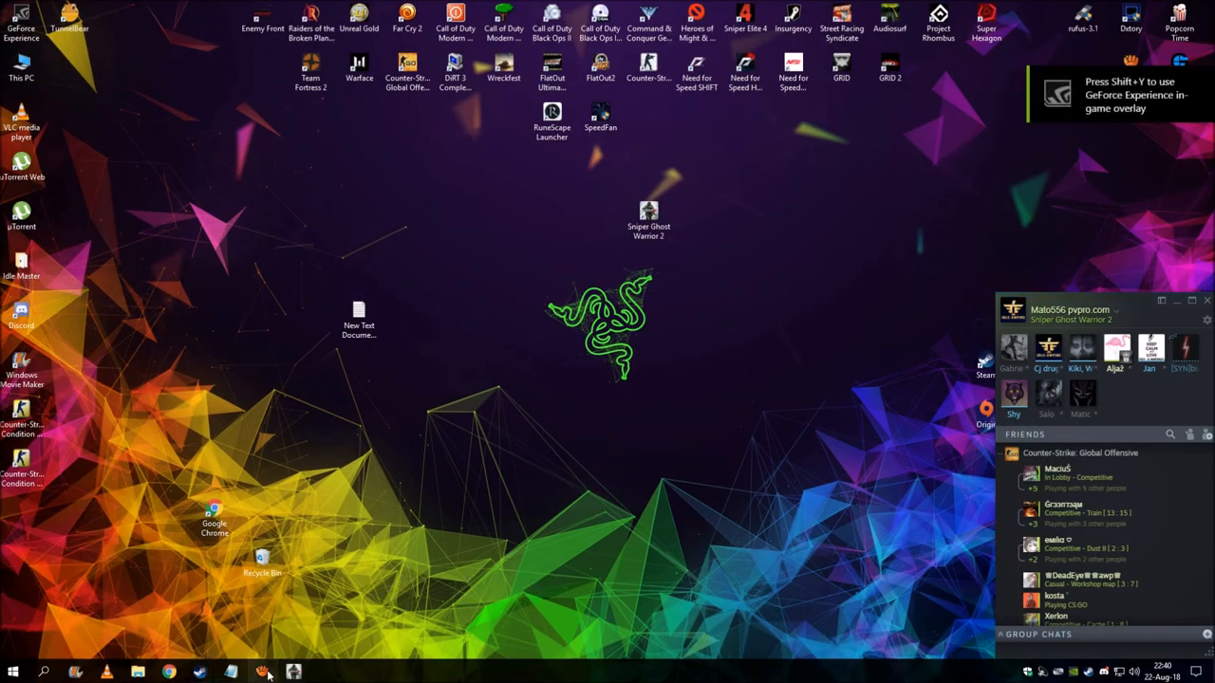
click(262, 672)
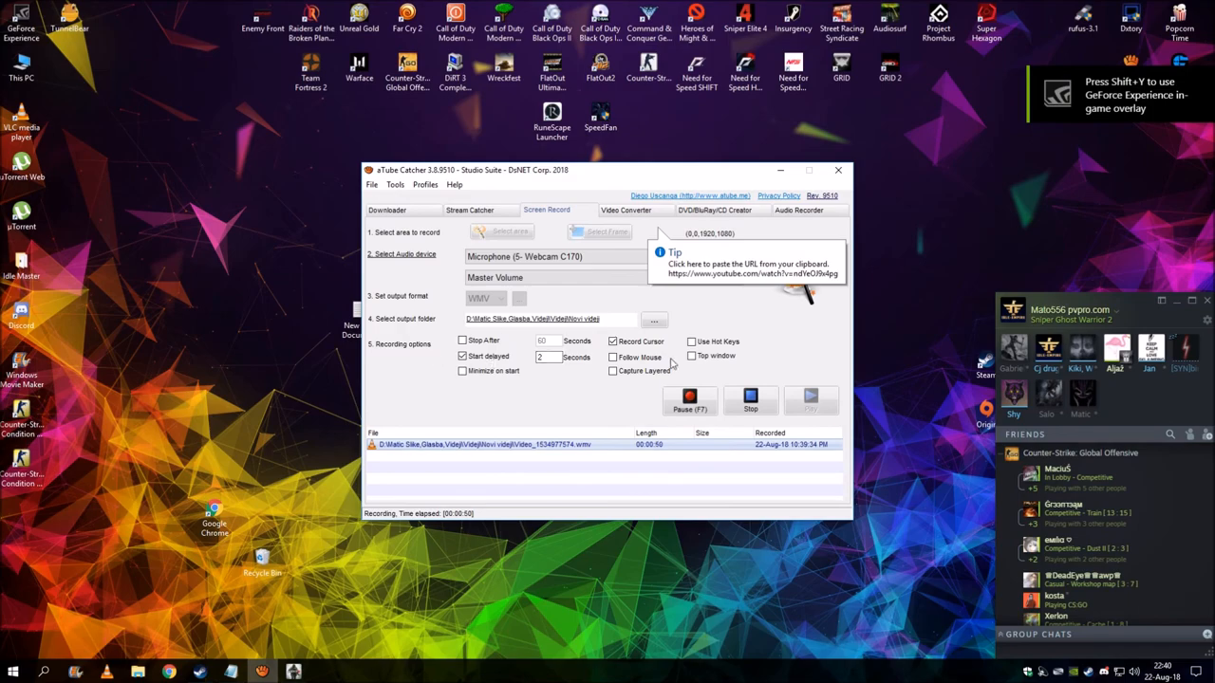